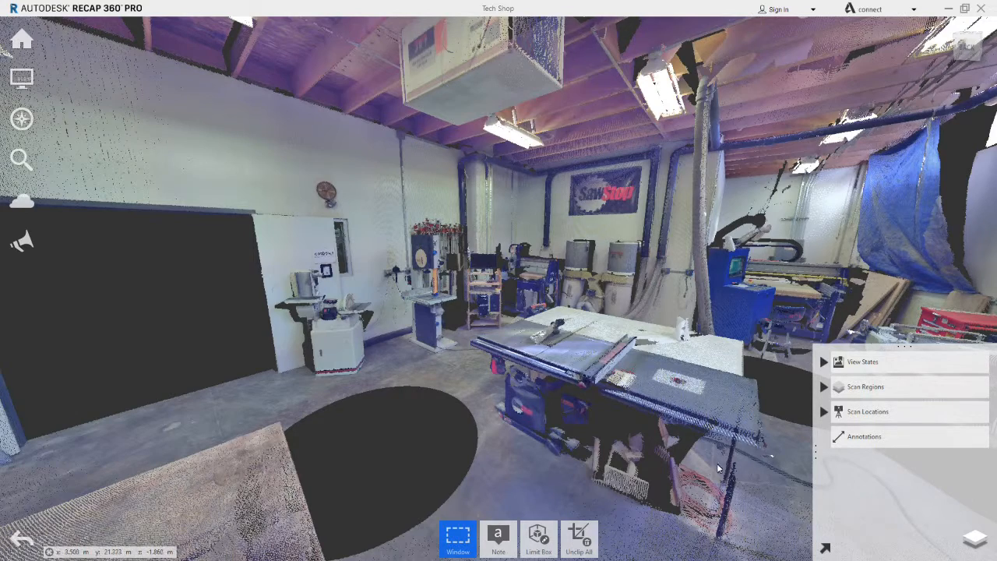
# - Start the Distance measurement tool from the annotation flyout and show its snapping options
pyautogui.click(499, 539)
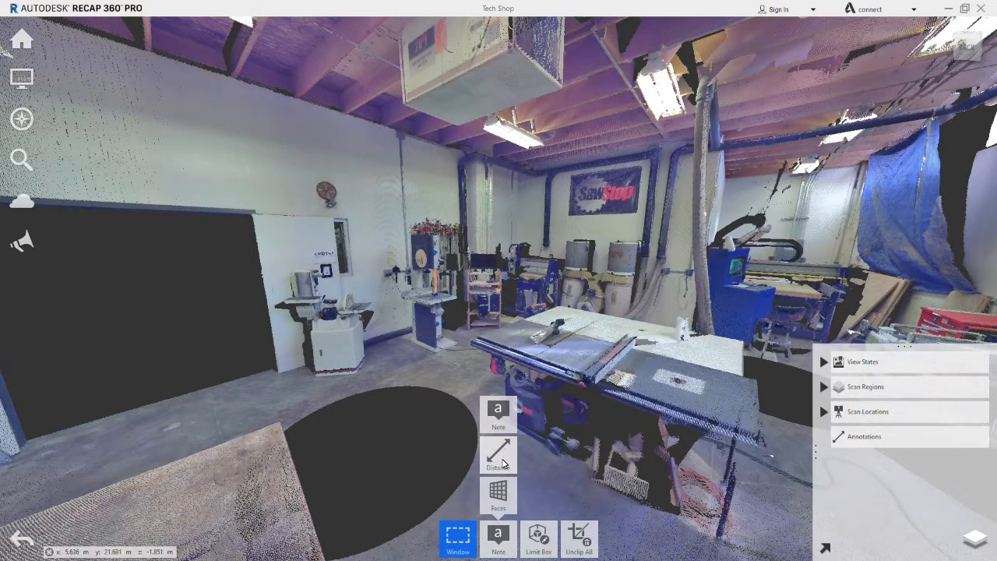
pyautogui.click(498, 455)
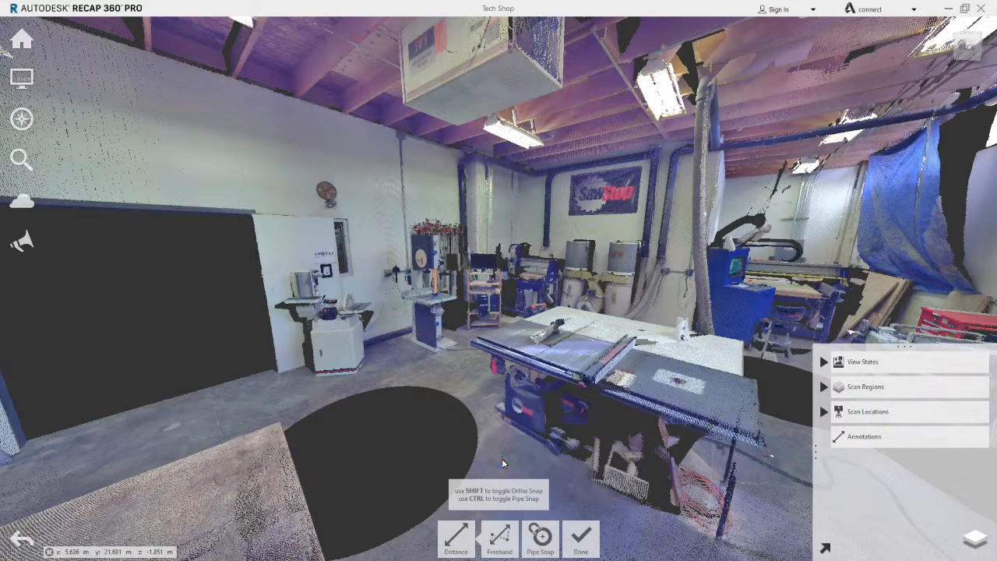
pyautogui.click(499, 537)
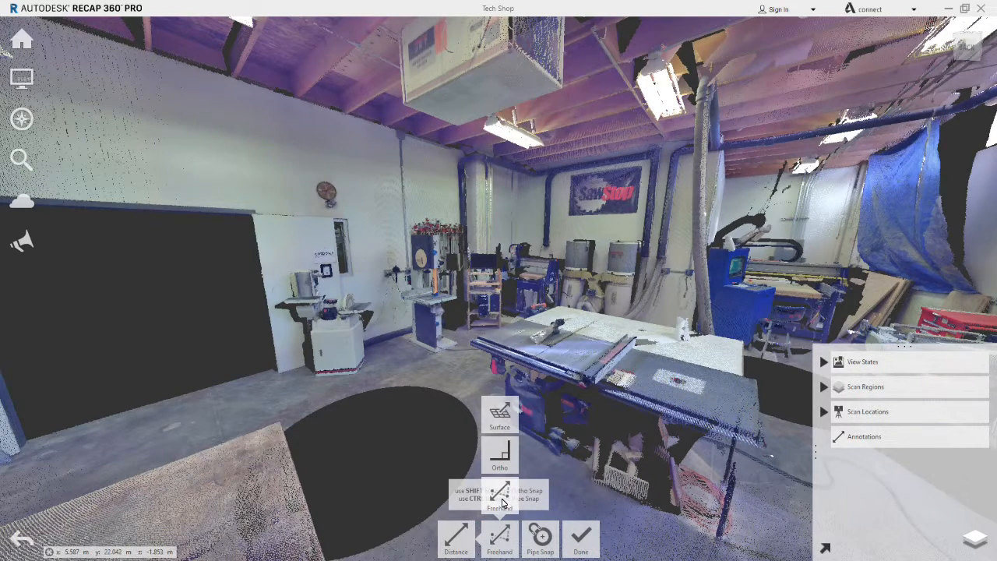
pyautogui.moveTo(511, 199)
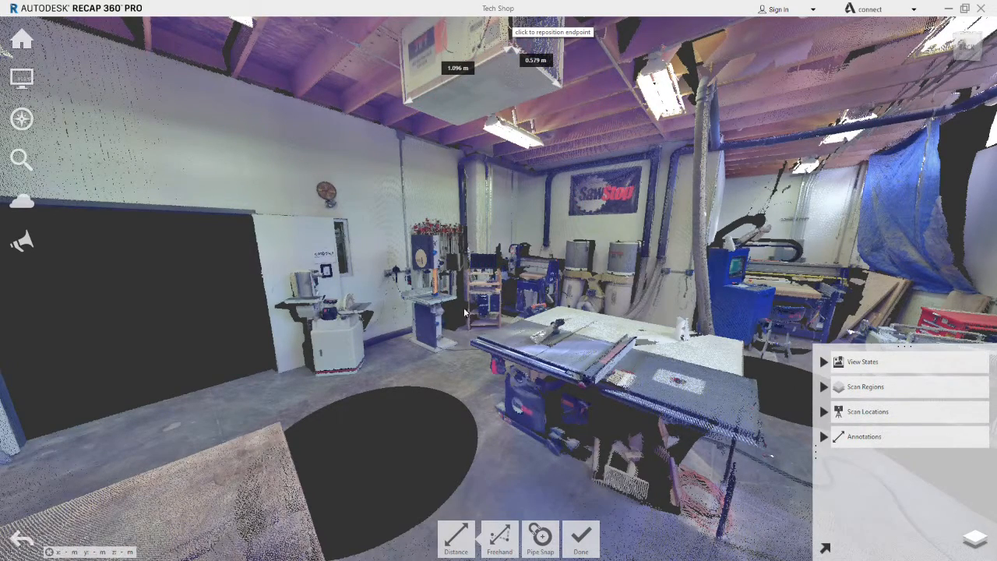
pyautogui.moveTo(476, 464)
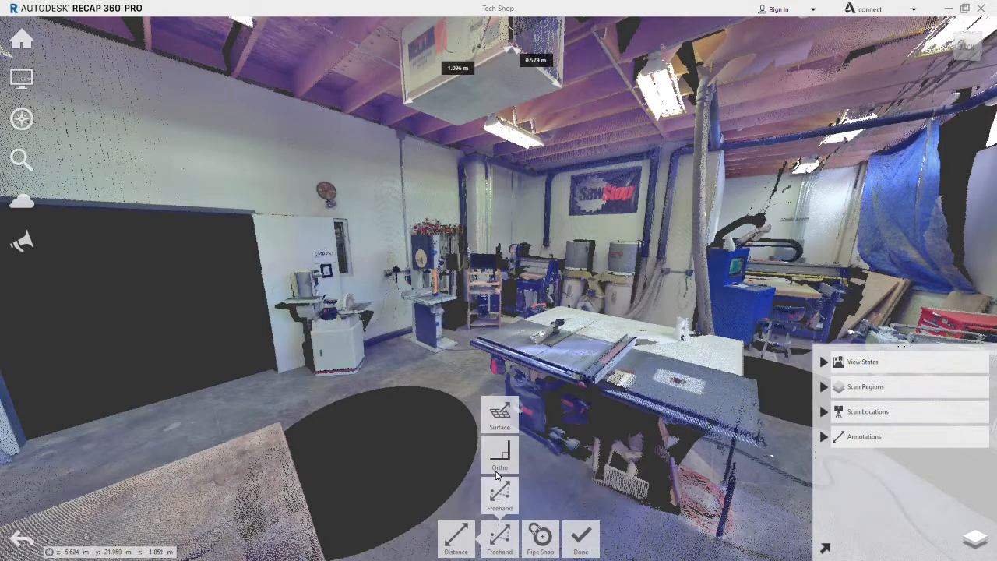
pyautogui.moveTo(498, 412)
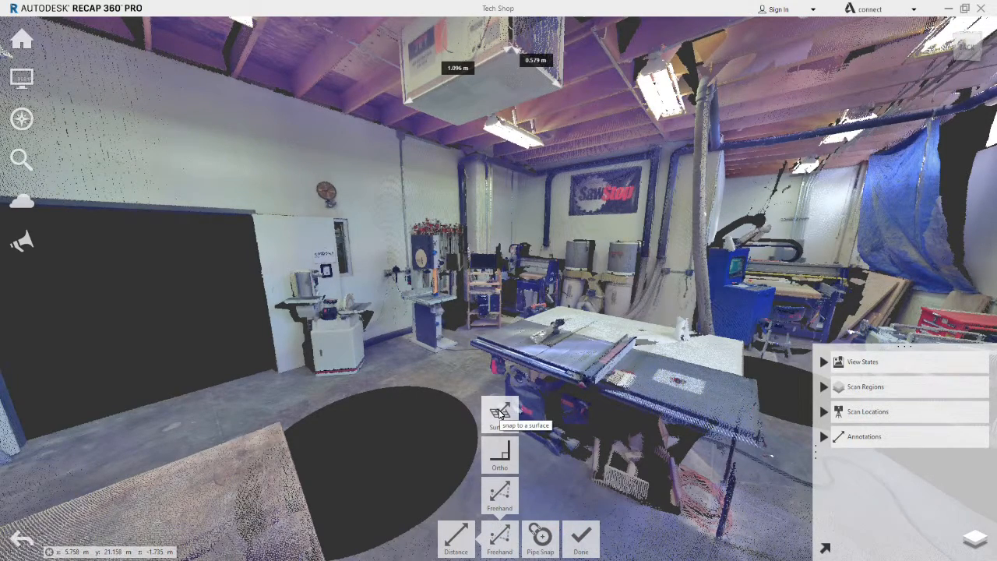
# - With Surface snap on, measure the 2.070 m vertical distance from the ceiling unit to the saw table
pyautogui.click(498, 414)
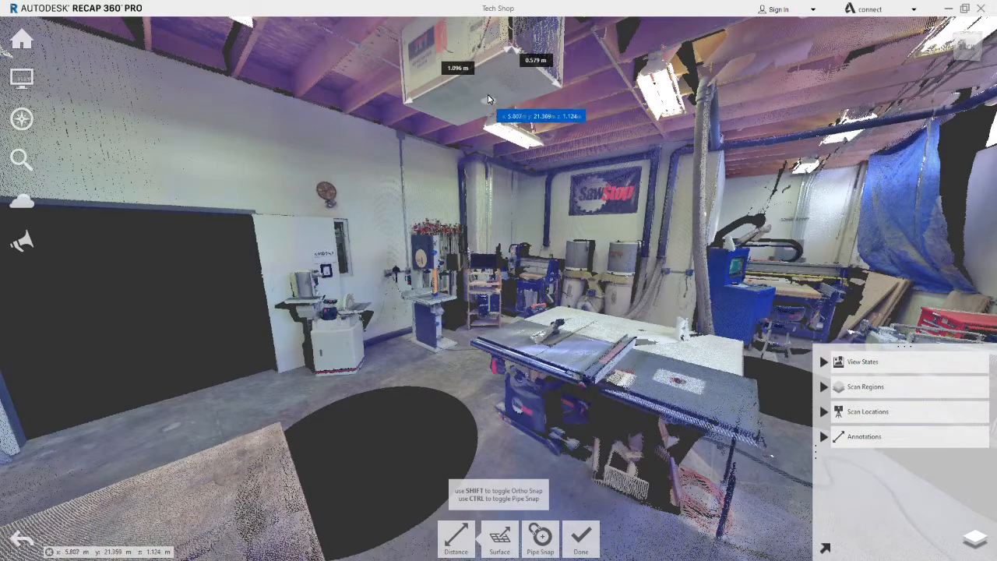
pyautogui.moveTo(485, 90)
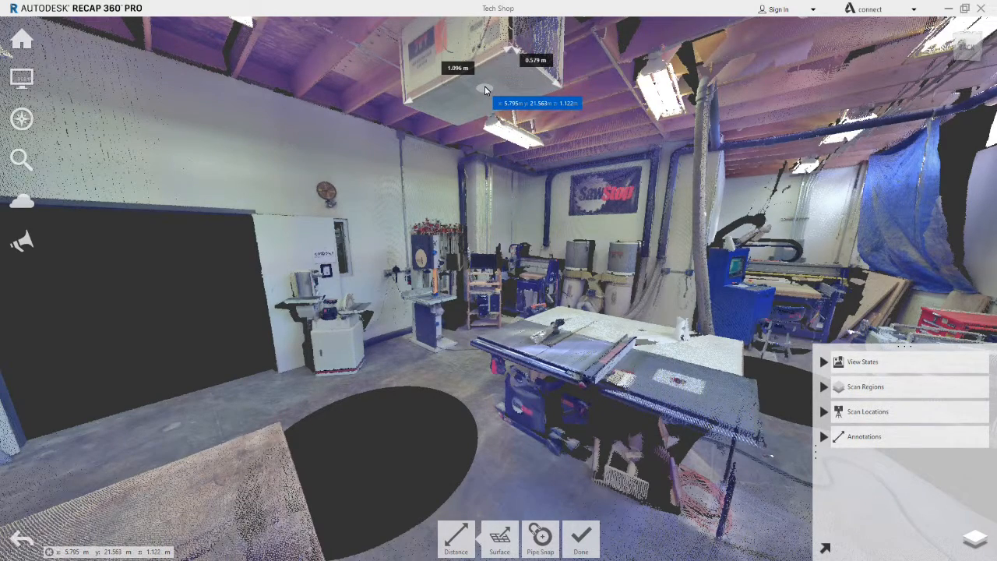
pyautogui.moveTo(467, 210)
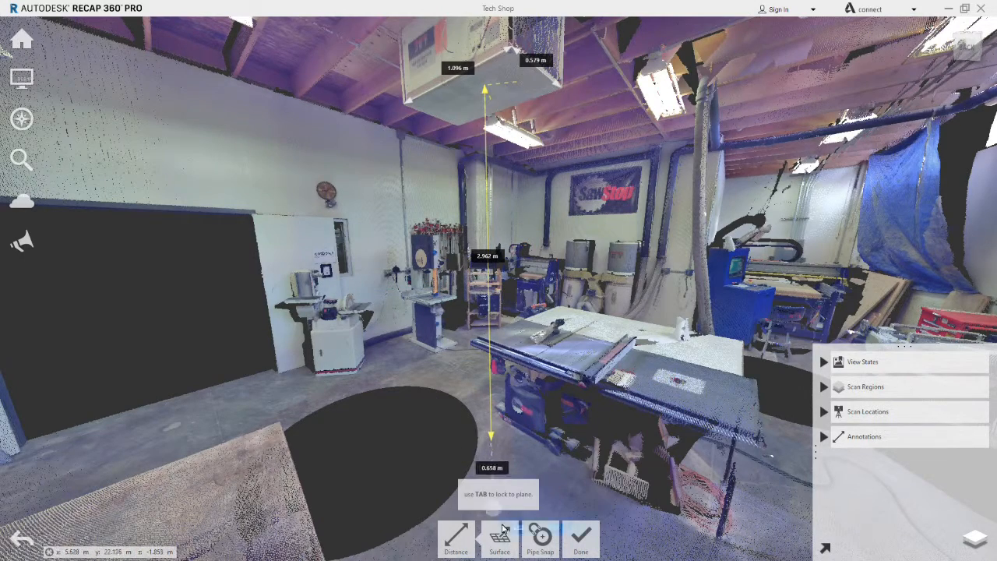
pyautogui.click(498, 539)
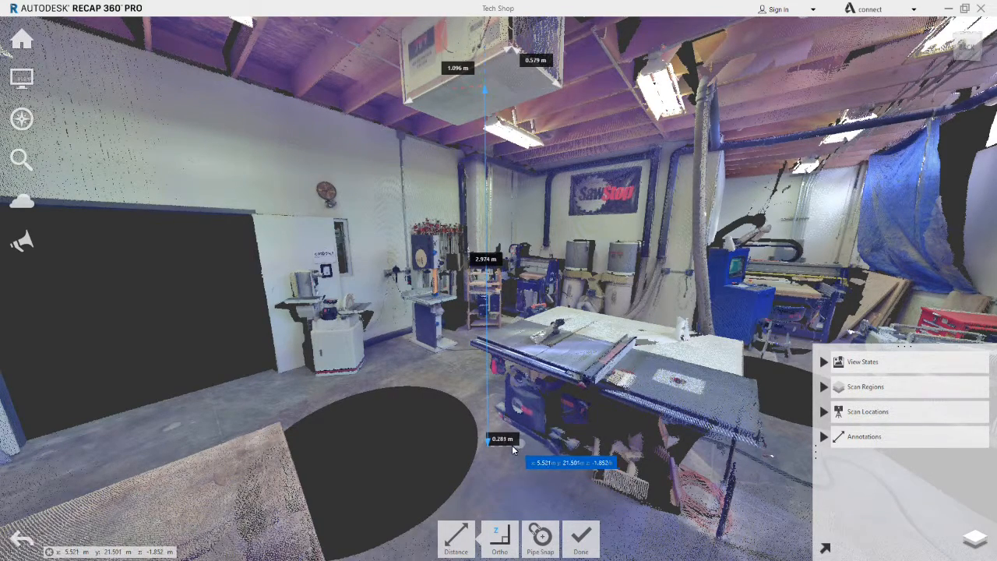
pyautogui.moveTo(506, 443)
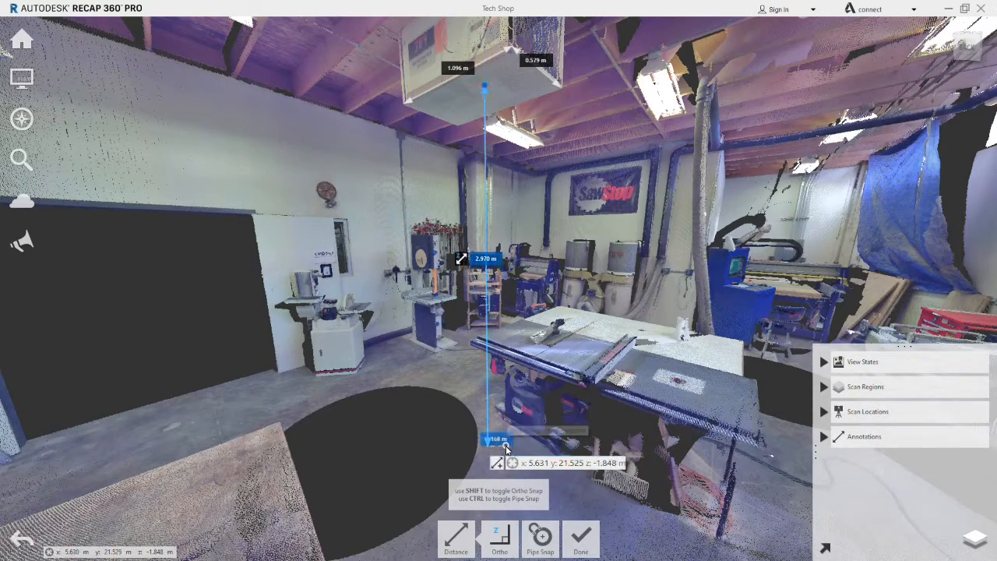
pyautogui.click(580, 537)
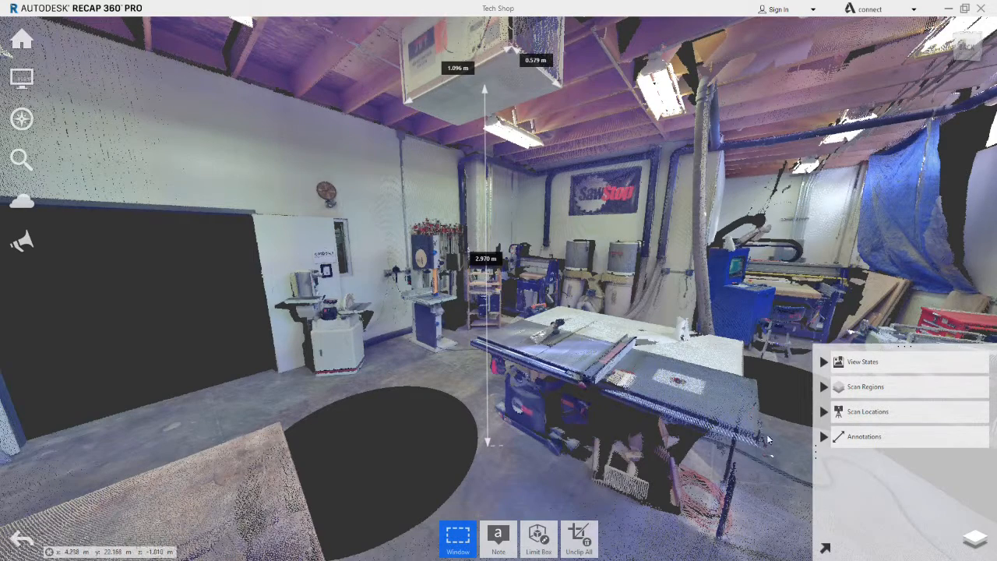
# - Expand the annotations list and begin an Angle measurement near the left-wall machine
pyautogui.click(822, 436)
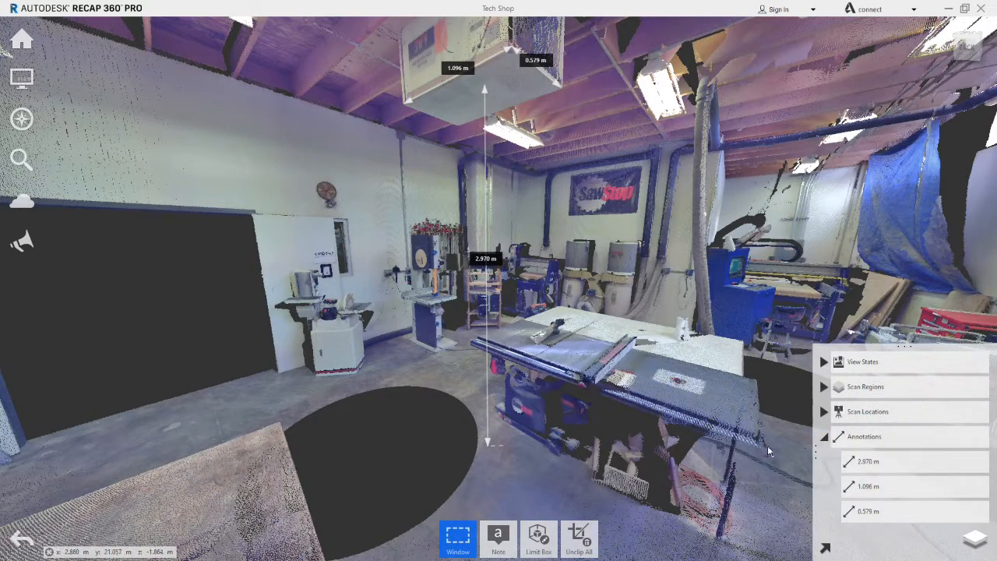
pyautogui.click(499, 537)
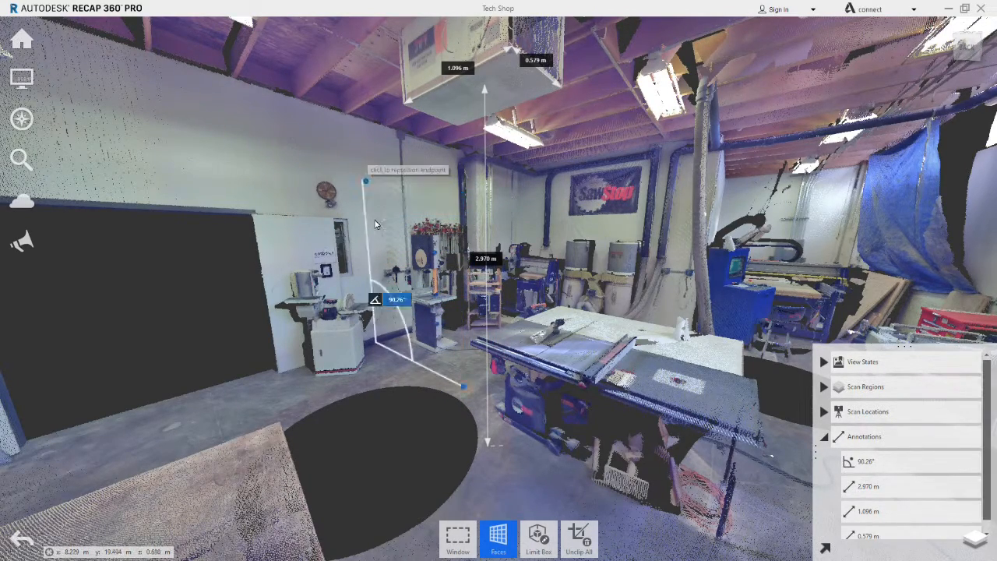
pyautogui.click(457, 537)
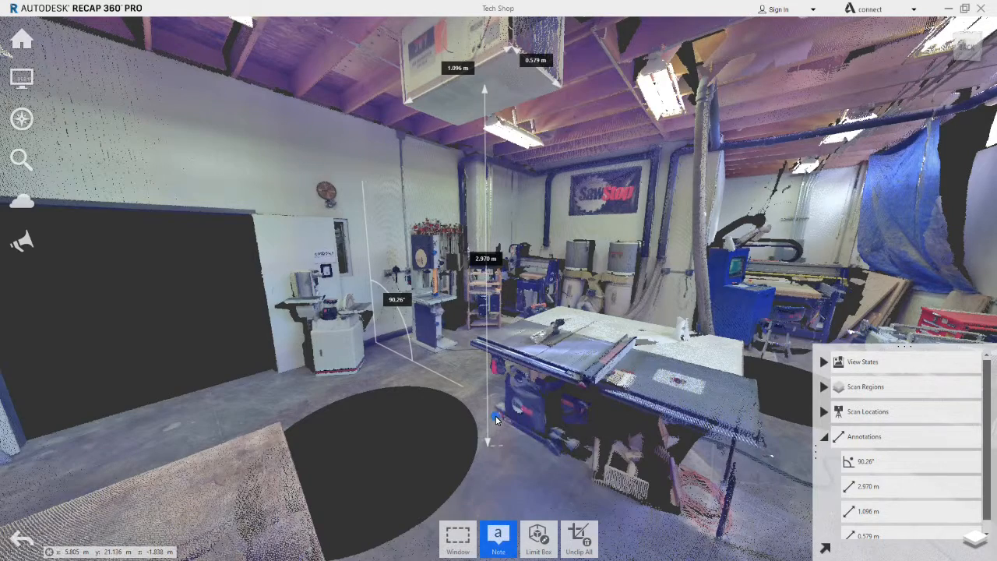
pyautogui.moveTo(579, 355)
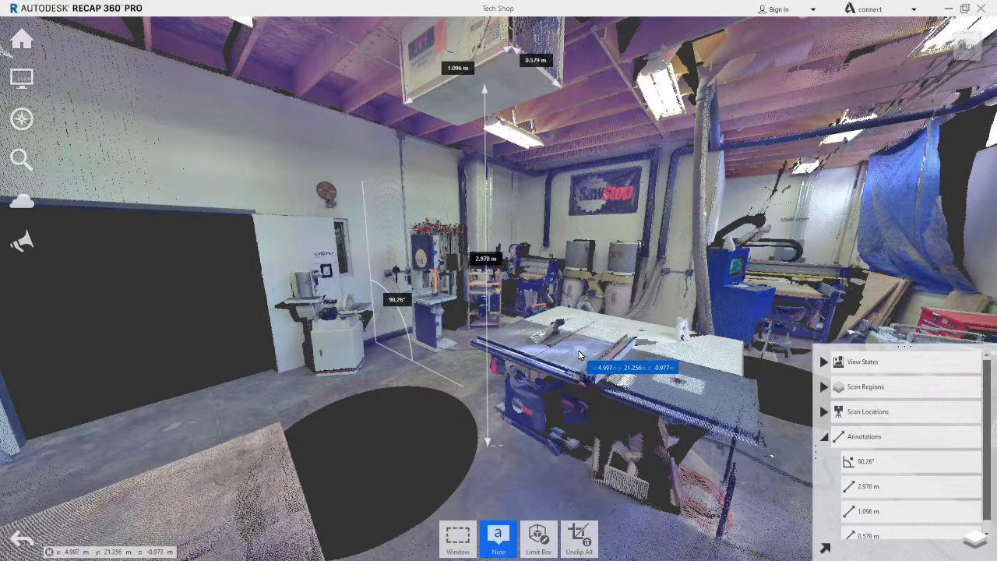
# - Add a note 'Remove saw table' reading 'Relocate to room next door' on the saw table
pyautogui.click(499, 537)
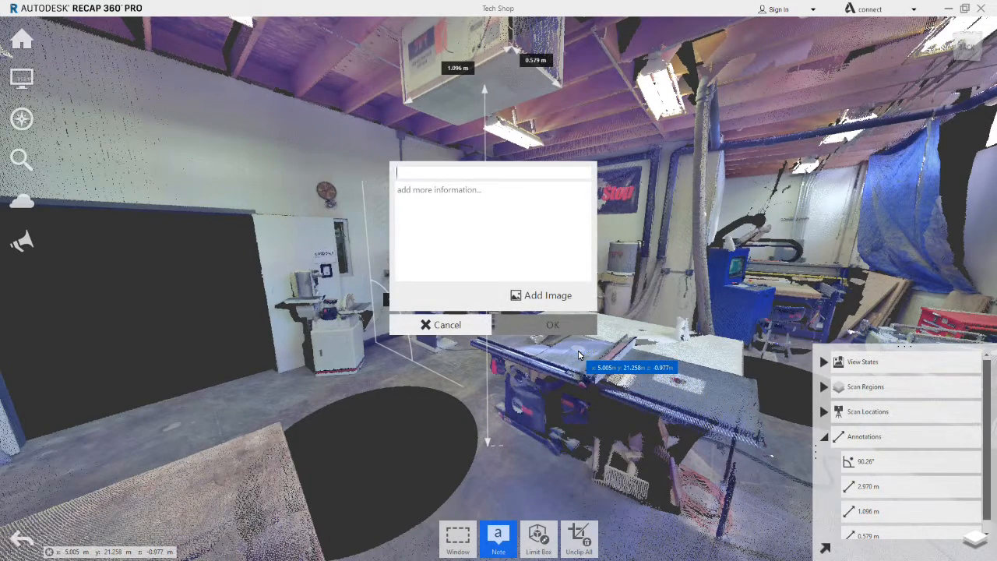
pyautogui.write('Remove saw t')
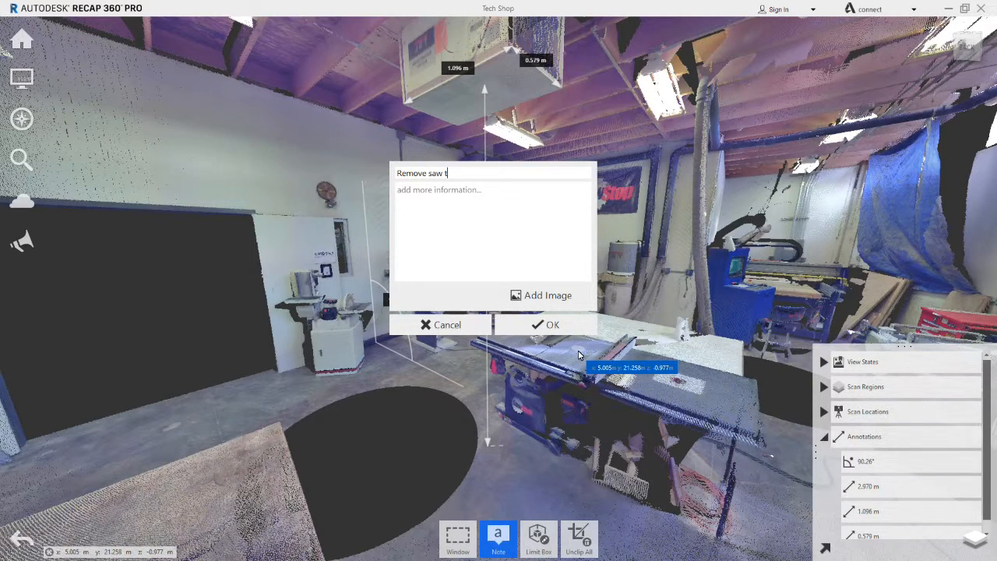
pyautogui.write('able')
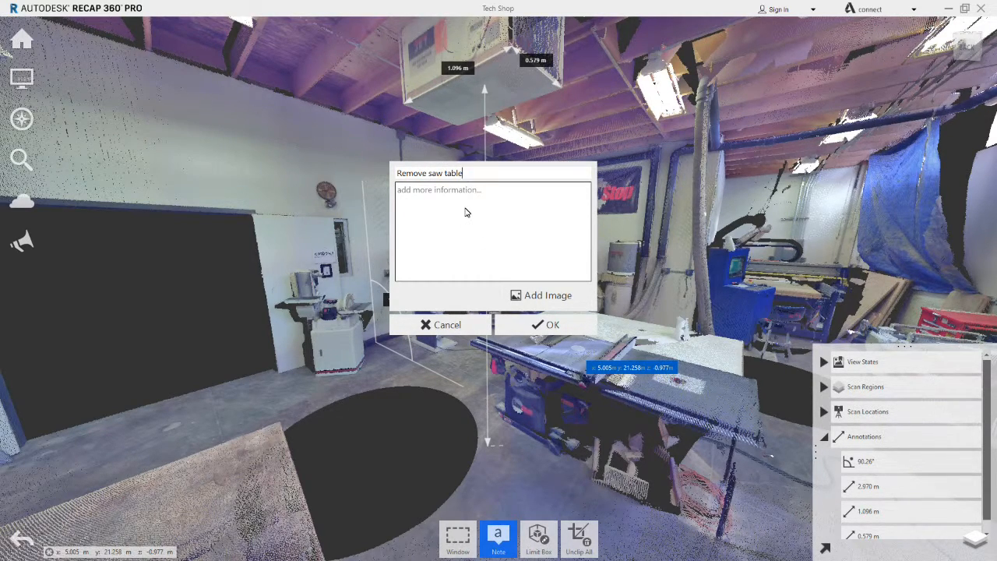
pyautogui.write('Relocate')
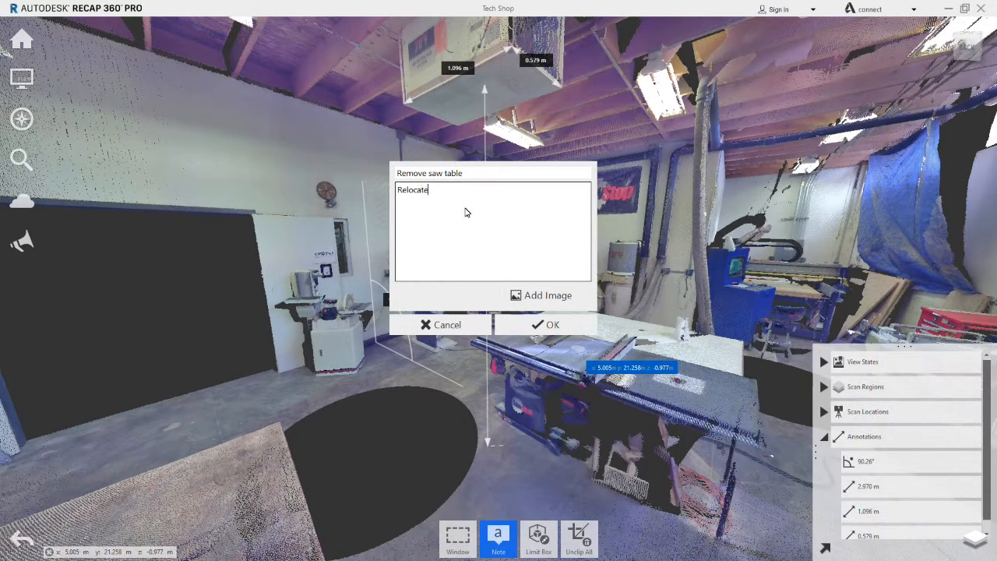
pyautogui.write('to room n')
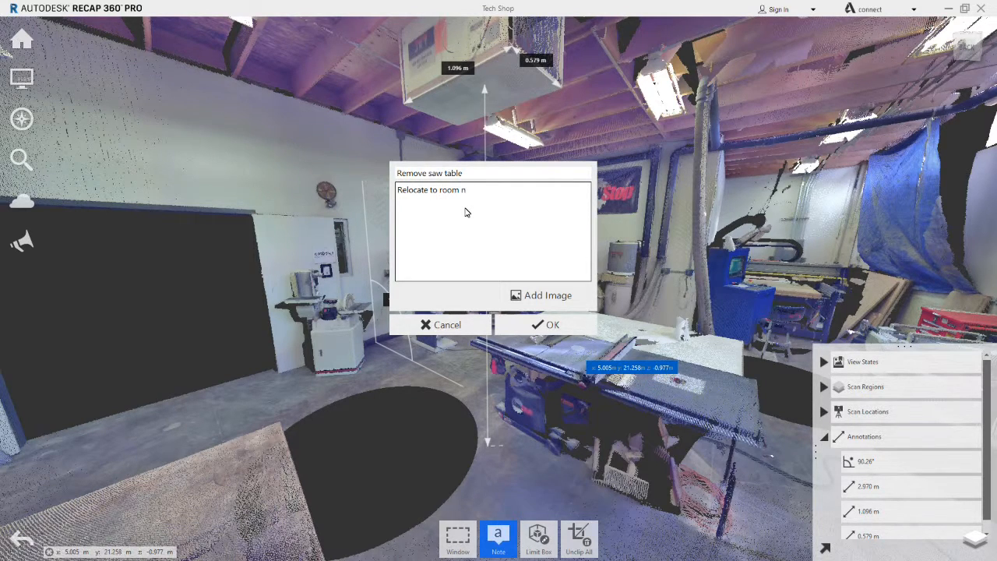
pyautogui.write('ext door')
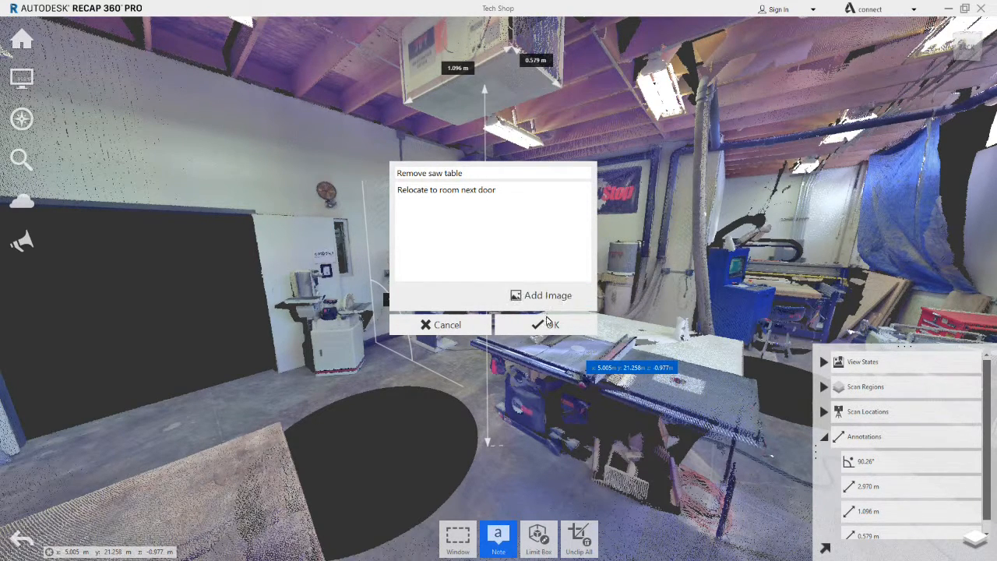
pyautogui.click(548, 326)
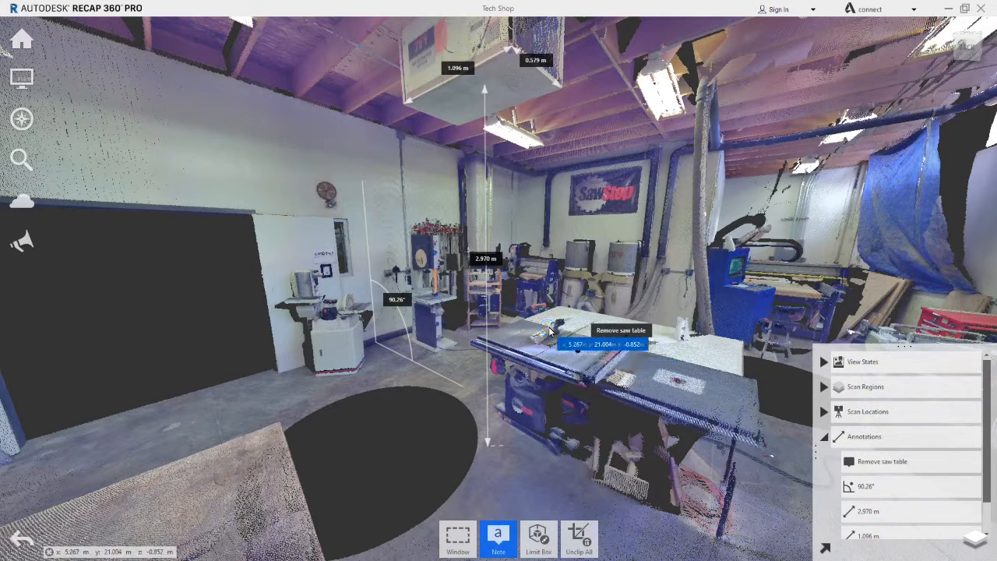
# - Search the project for 'remove' and hide the Remove saw table note from the scan
pyautogui.click(458, 537)
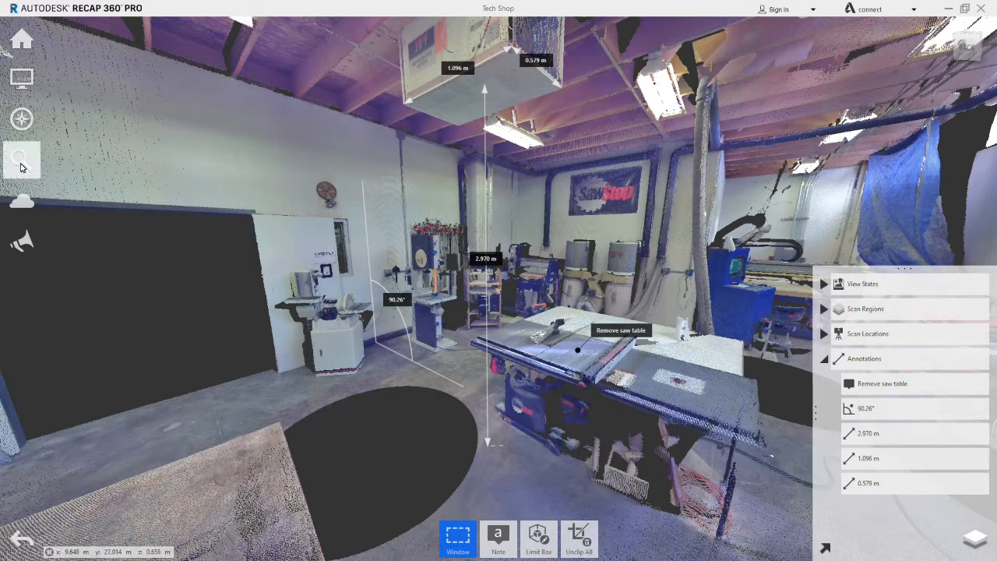
pyautogui.click(22, 159)
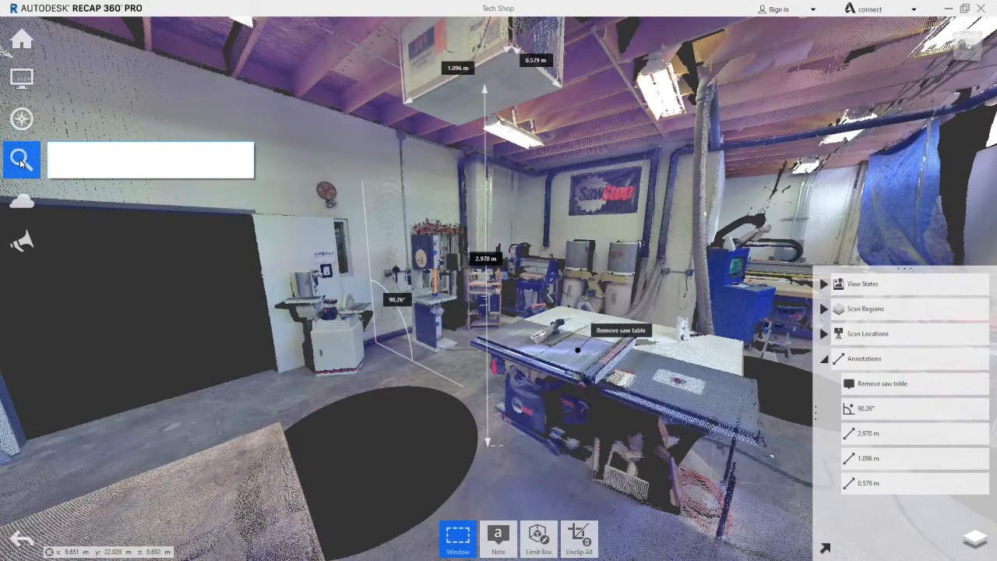
pyautogui.write('remove')
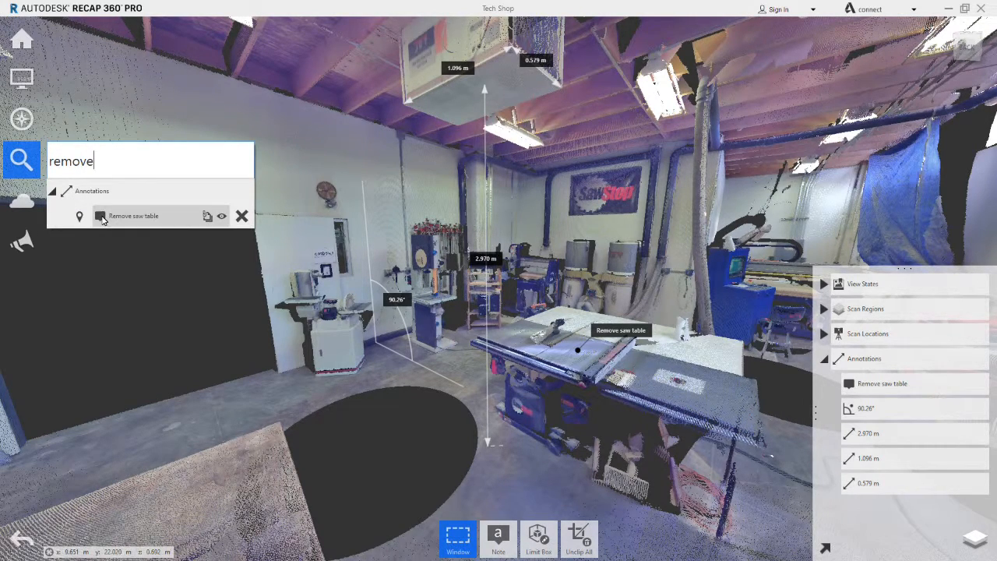
pyautogui.click(221, 215)
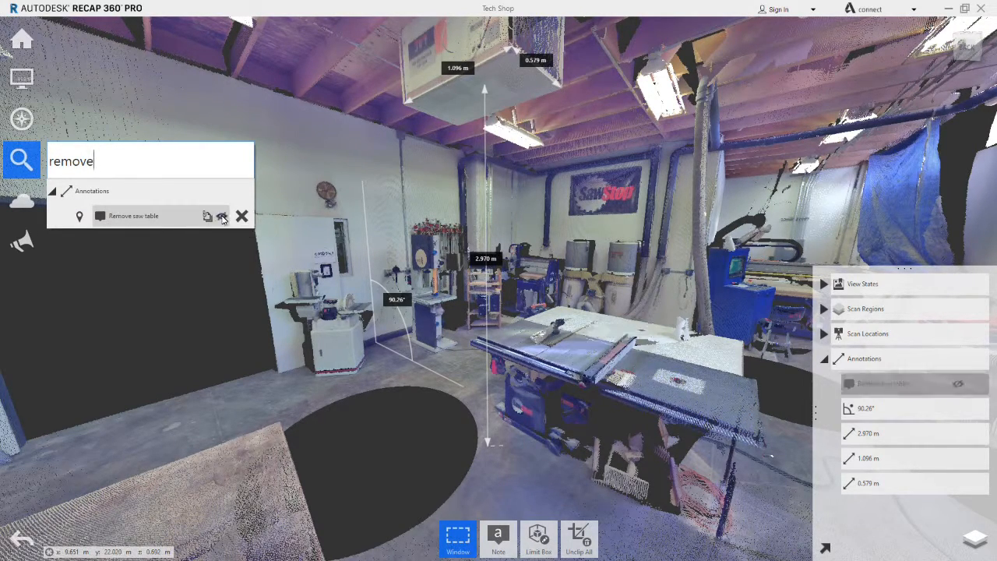